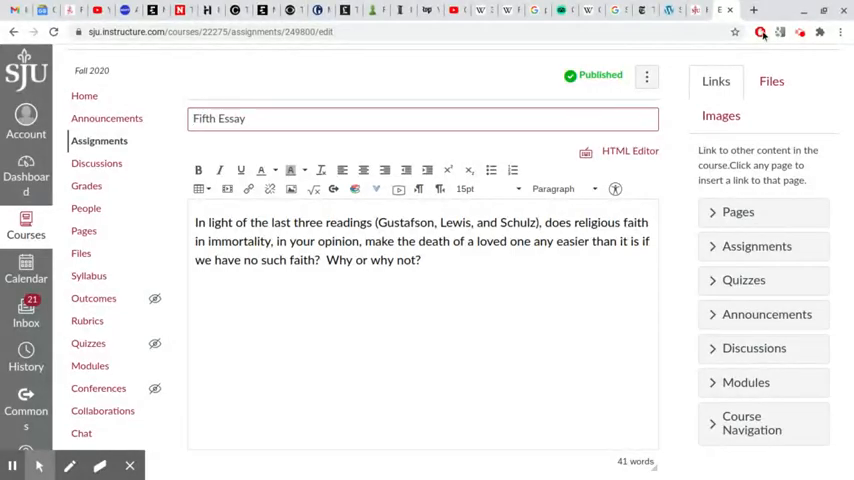
{"action": "mouse_move", "coordinate": [800, 32]}
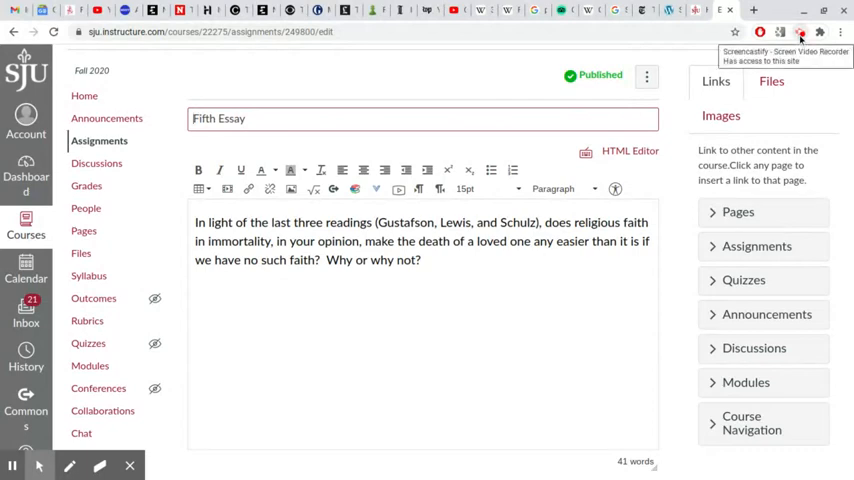